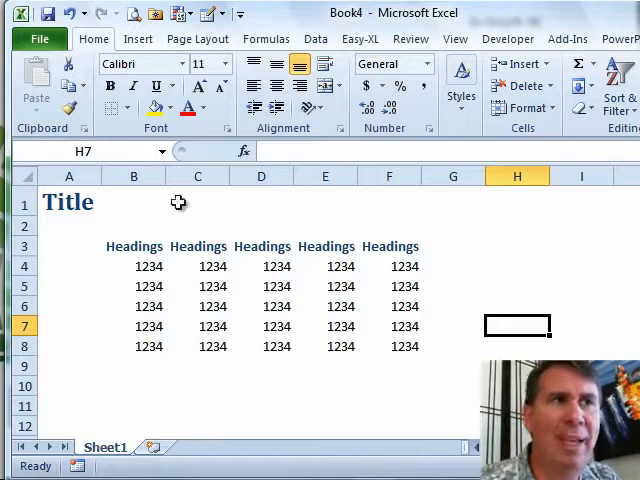
# Step: Expand the Borders drop-down on the Home tab to show the border drawing options
pyautogui.click(113, 108)
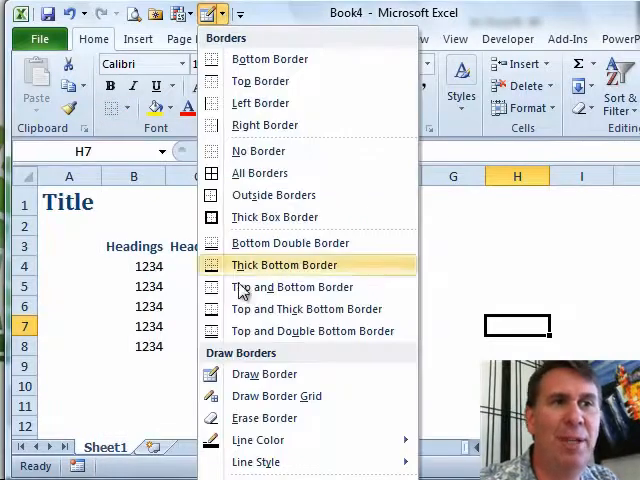
pyautogui.moveTo(255, 461)
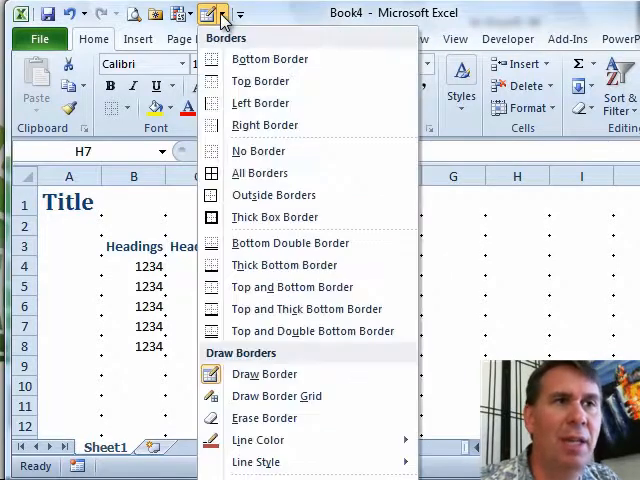
pyautogui.moveTo(270, 59)
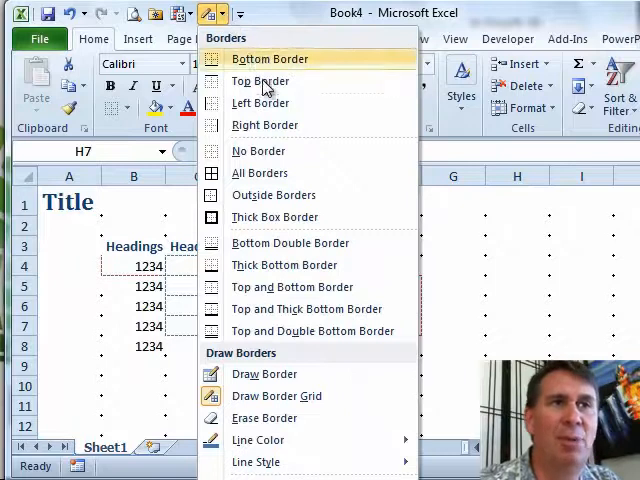
pyautogui.moveTo(259, 173)
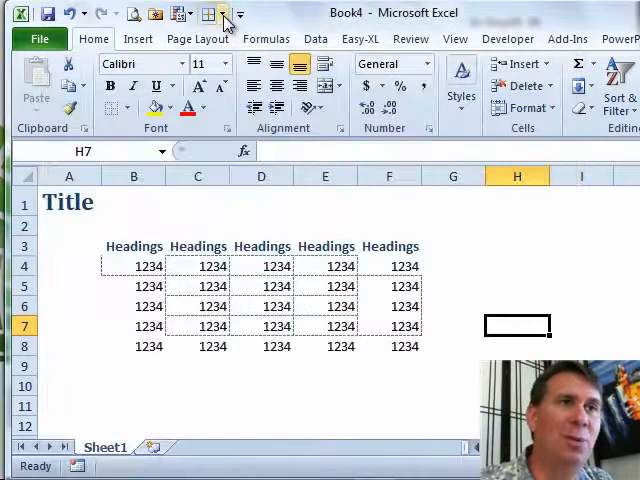
# Step: Choose Erase Border from the Borders menu to remove the dashed borders from B4:F7
pyautogui.click(213, 13)
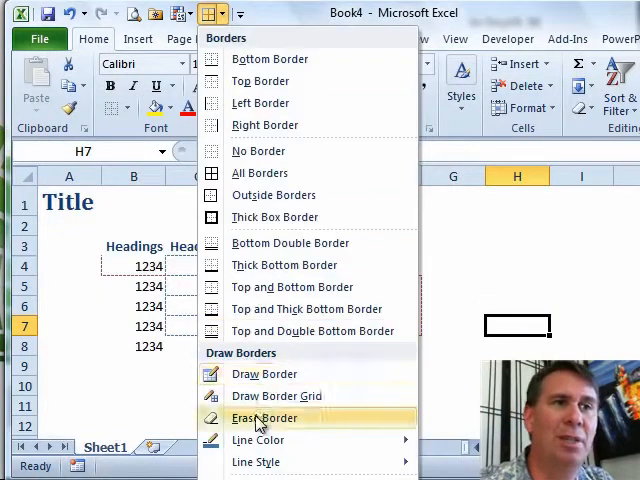
pyautogui.click(264, 418)
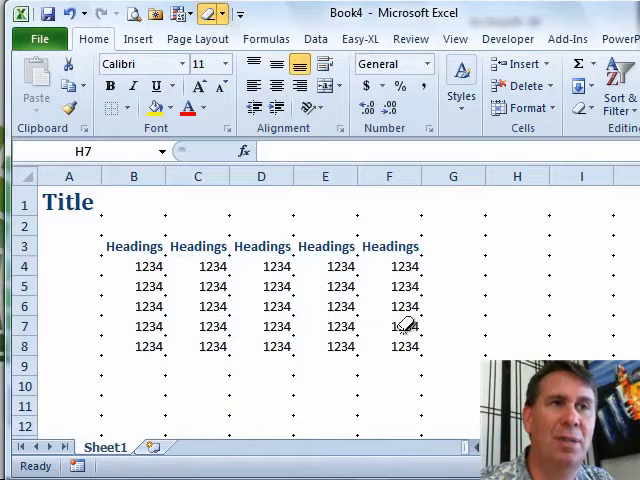
pyautogui.moveTo(213, 14)
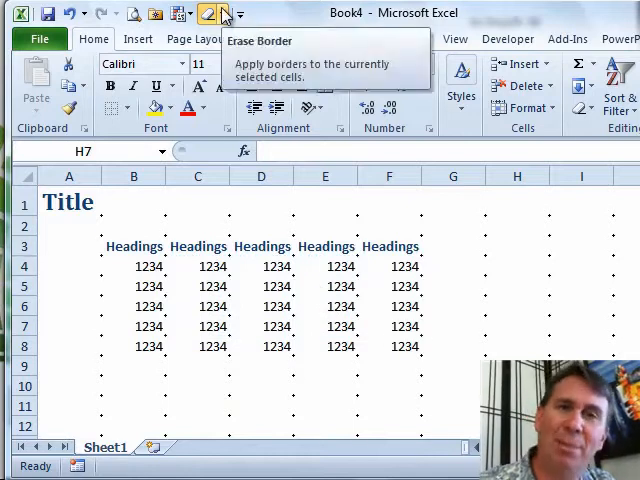